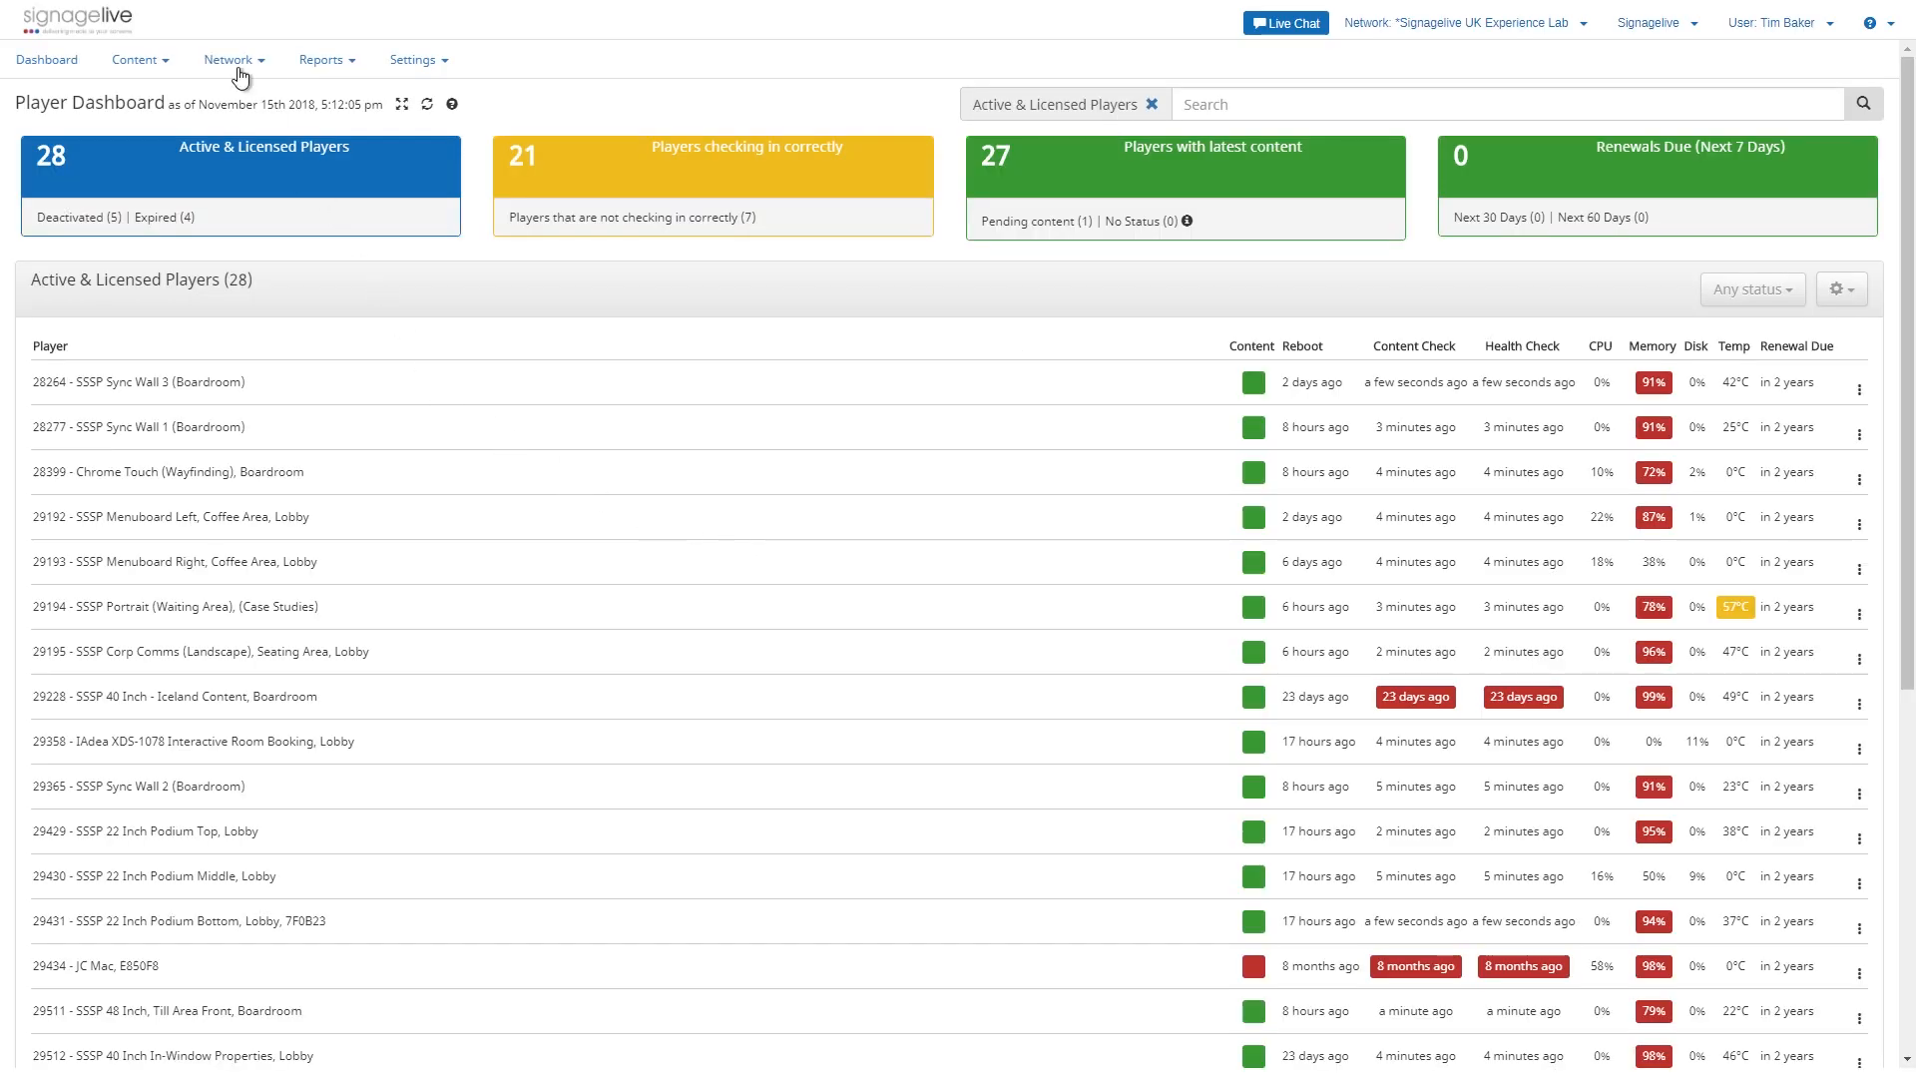
Bring up the Network menu from the Player Dashboard's top navigation.
{"action": "left_click", "coordinate": [228, 58]}
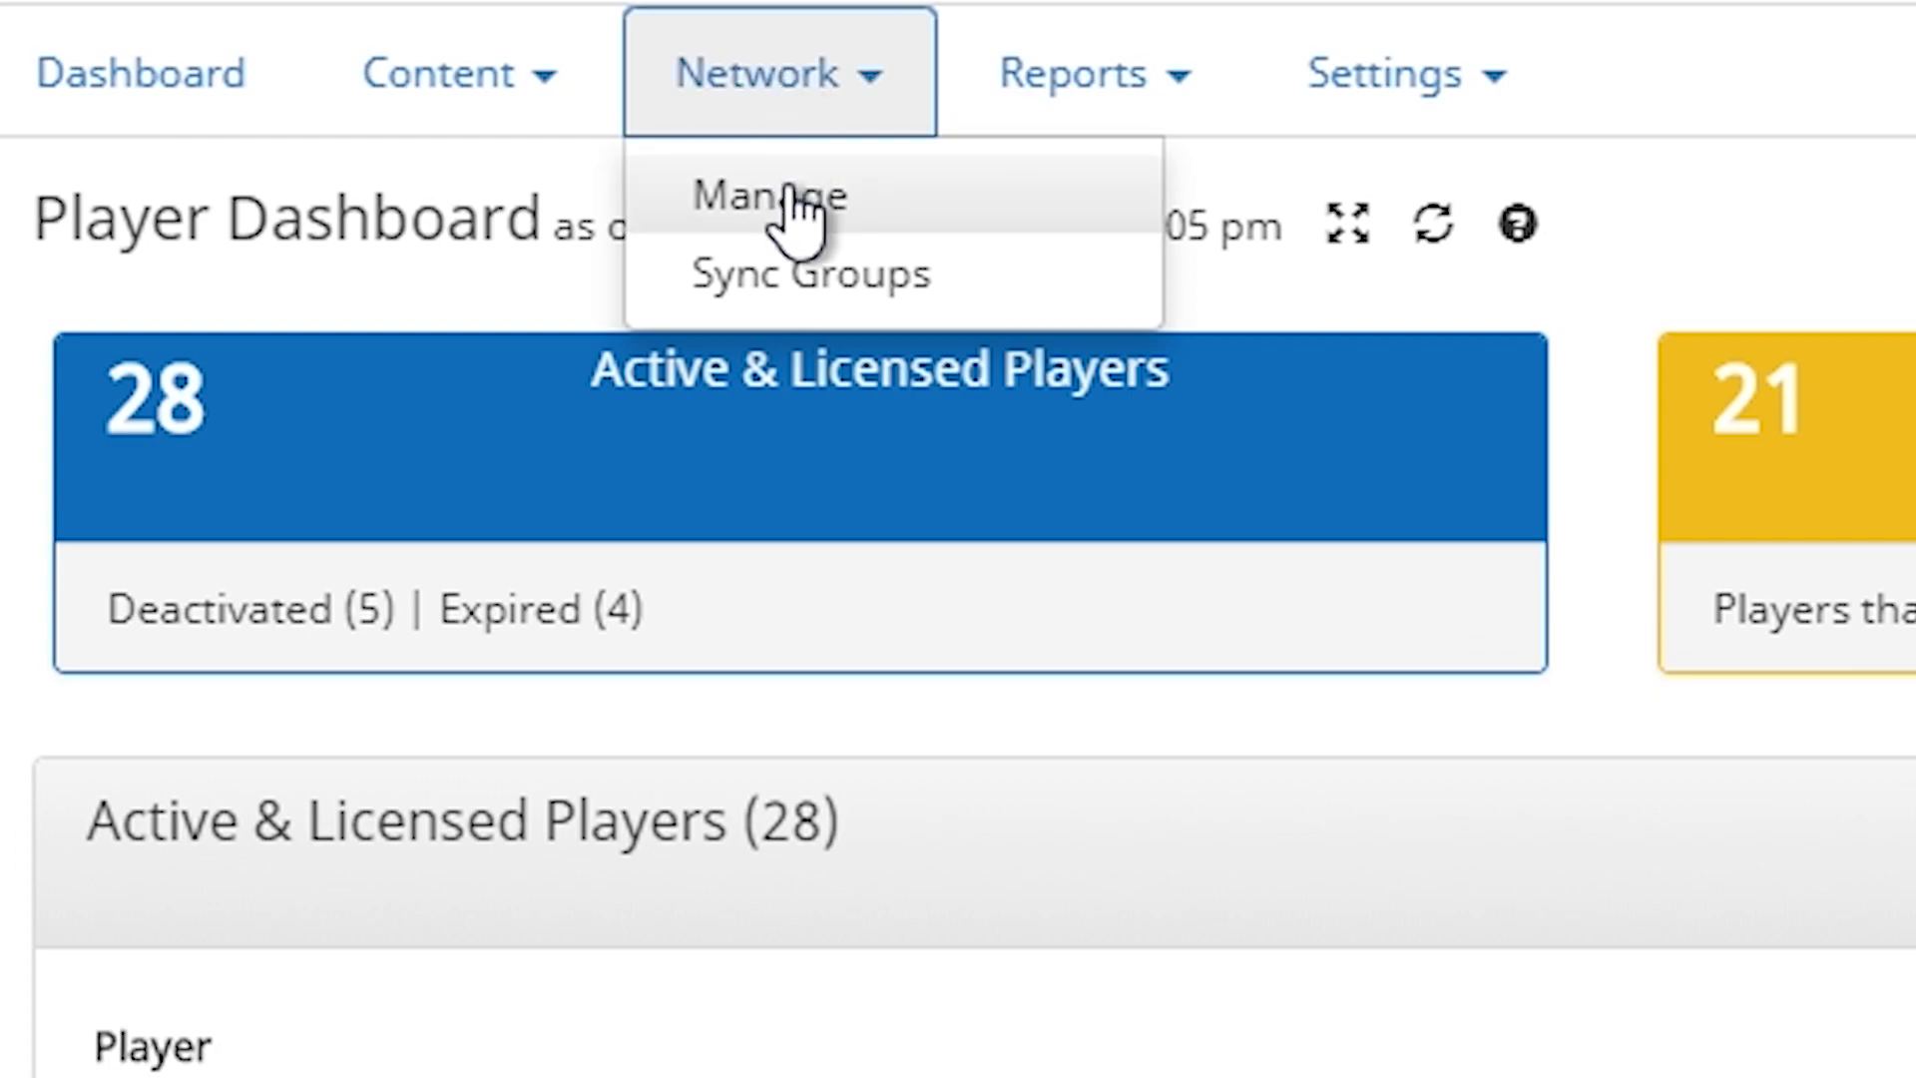
Go to Network > Manage and start adding a new Player via the blue + button.
{"action": "left_click", "coordinate": [770, 199]}
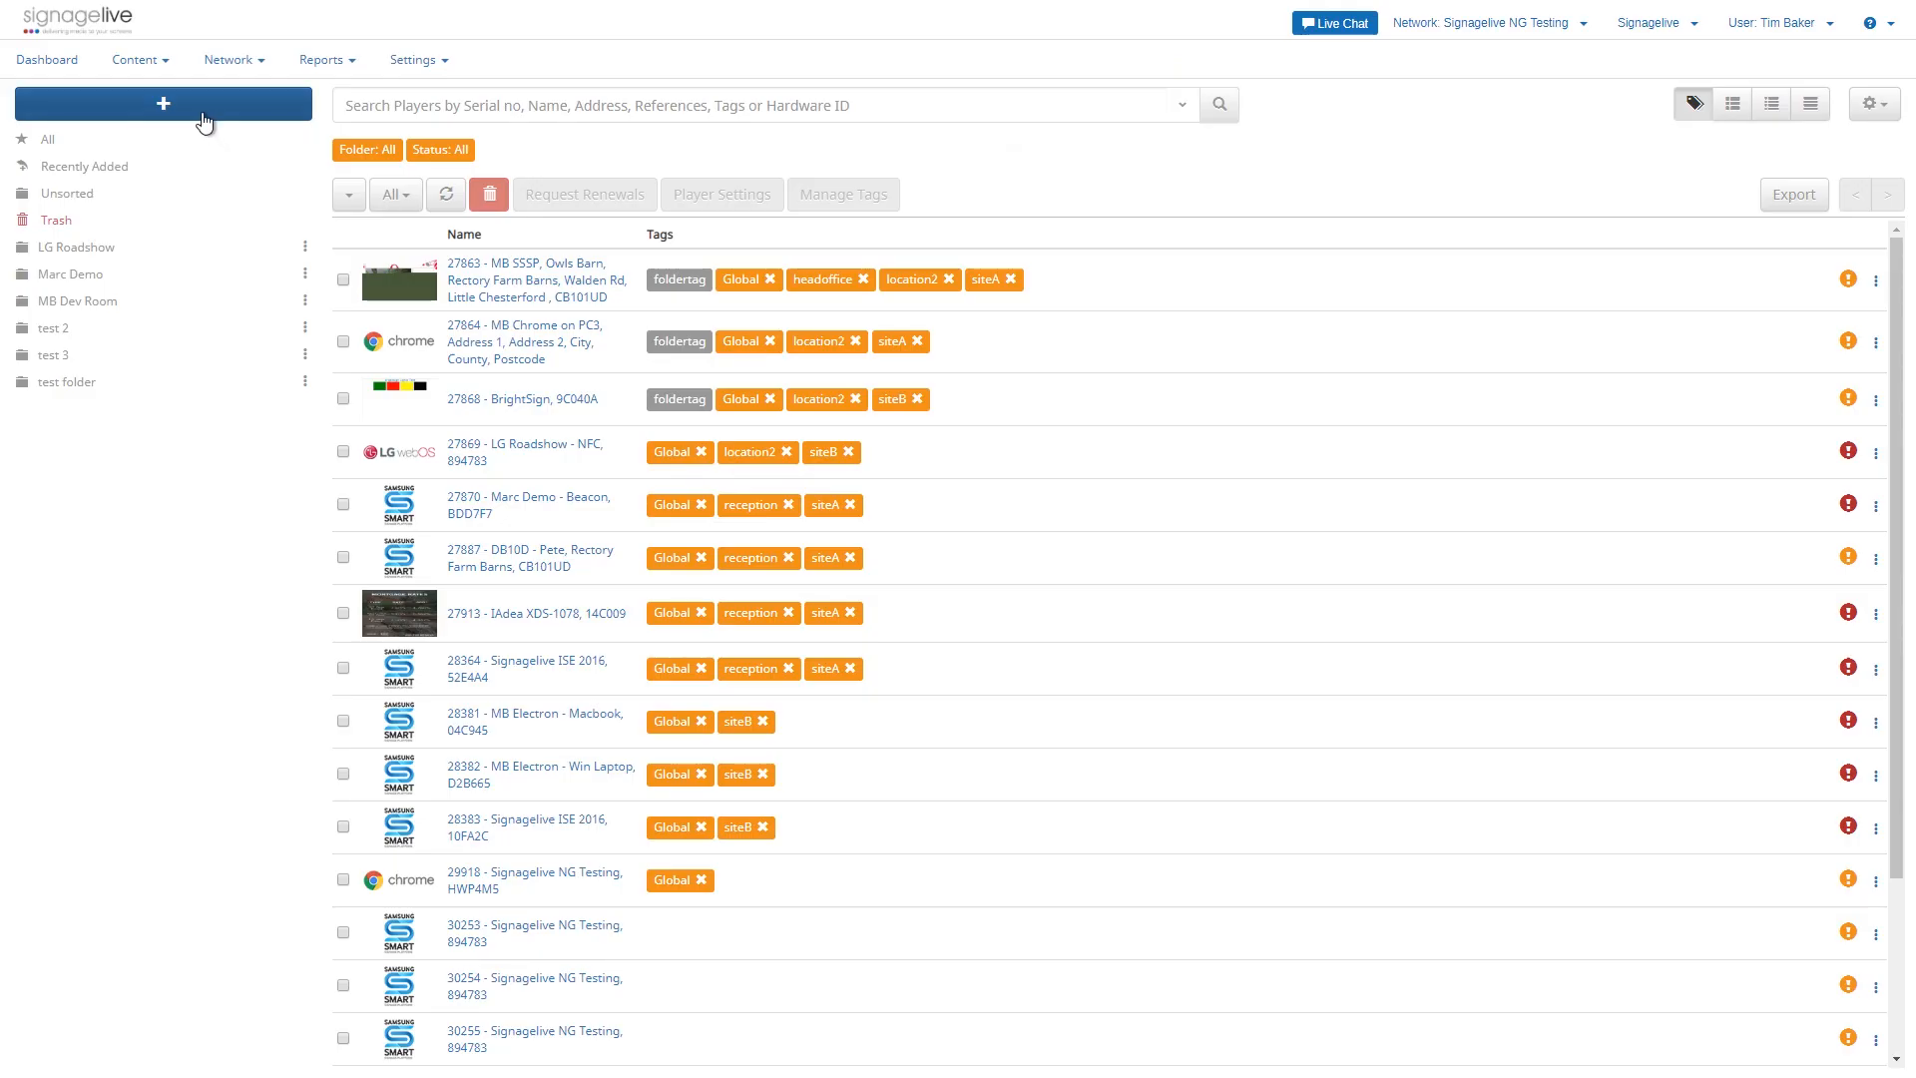
{"action": "left_click", "coordinate": [162, 104]}
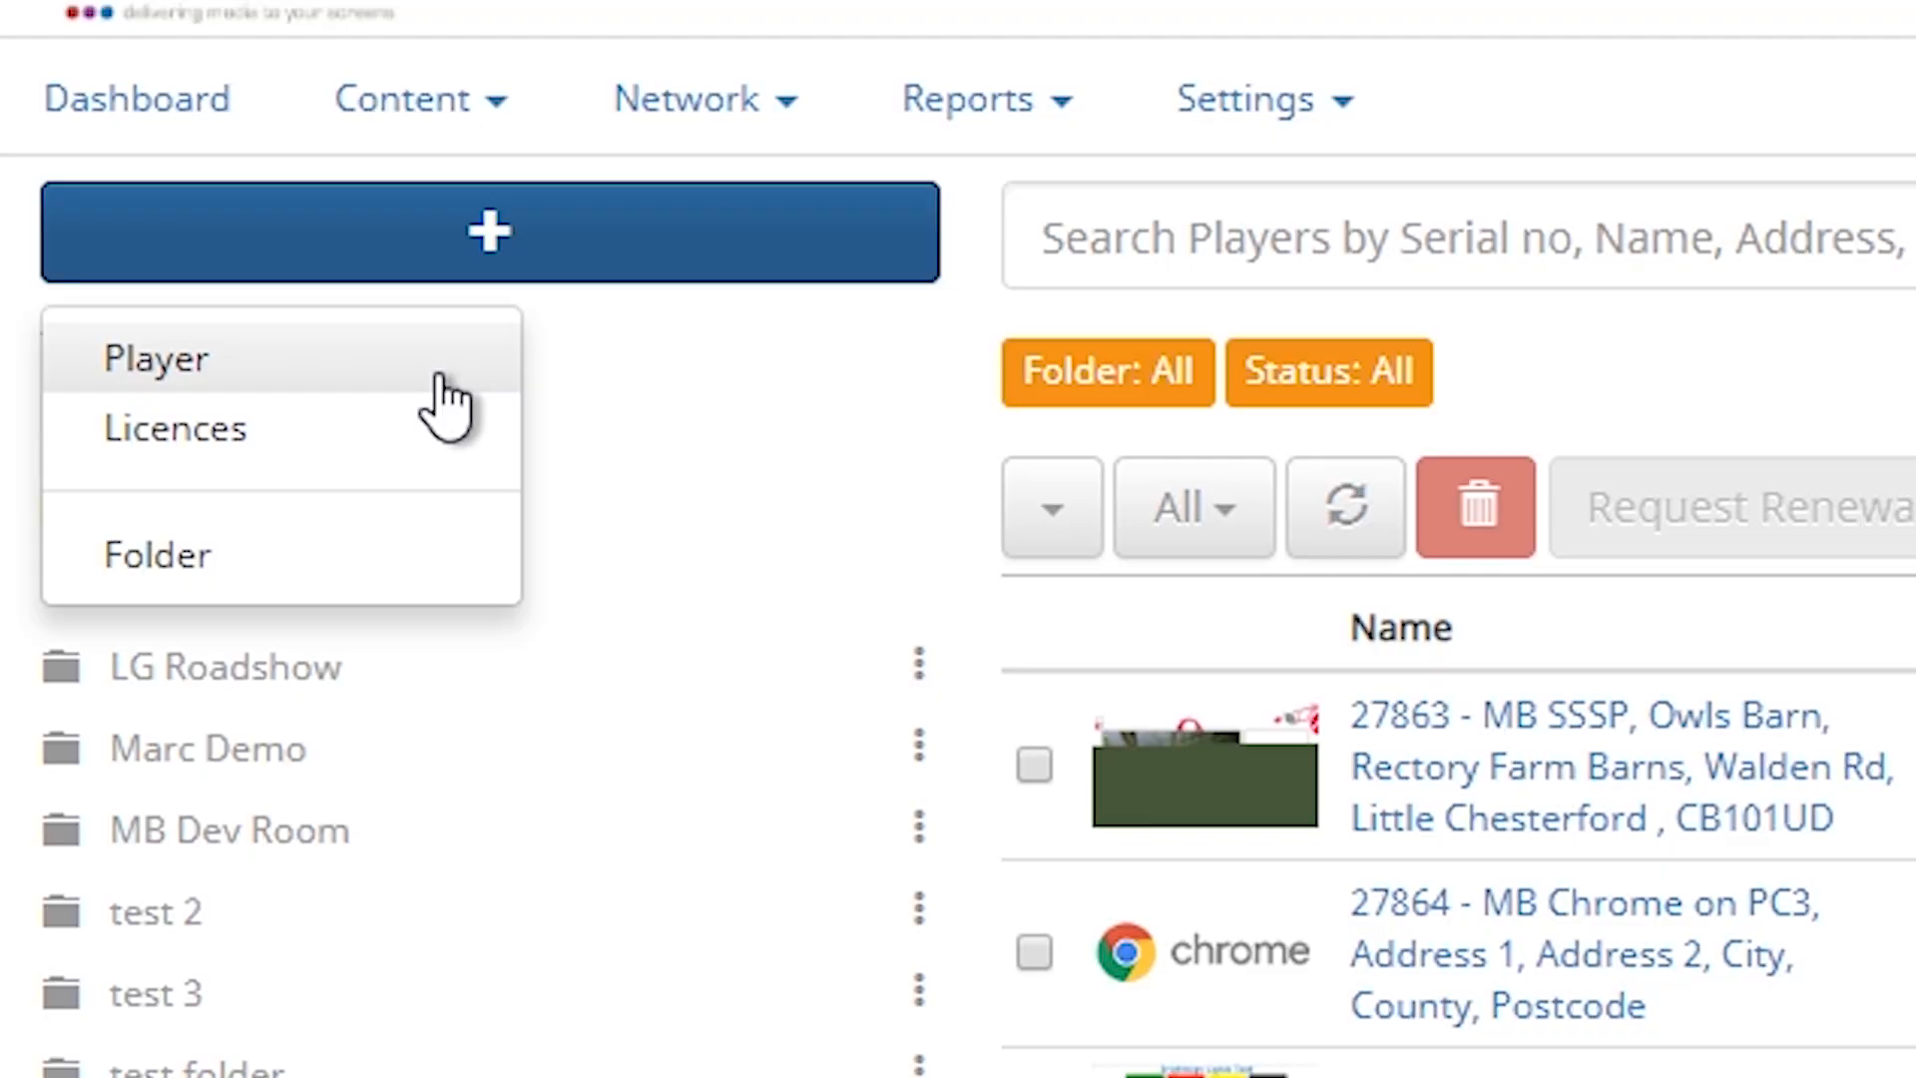
{"action": "left_click", "coordinate": [156, 357]}
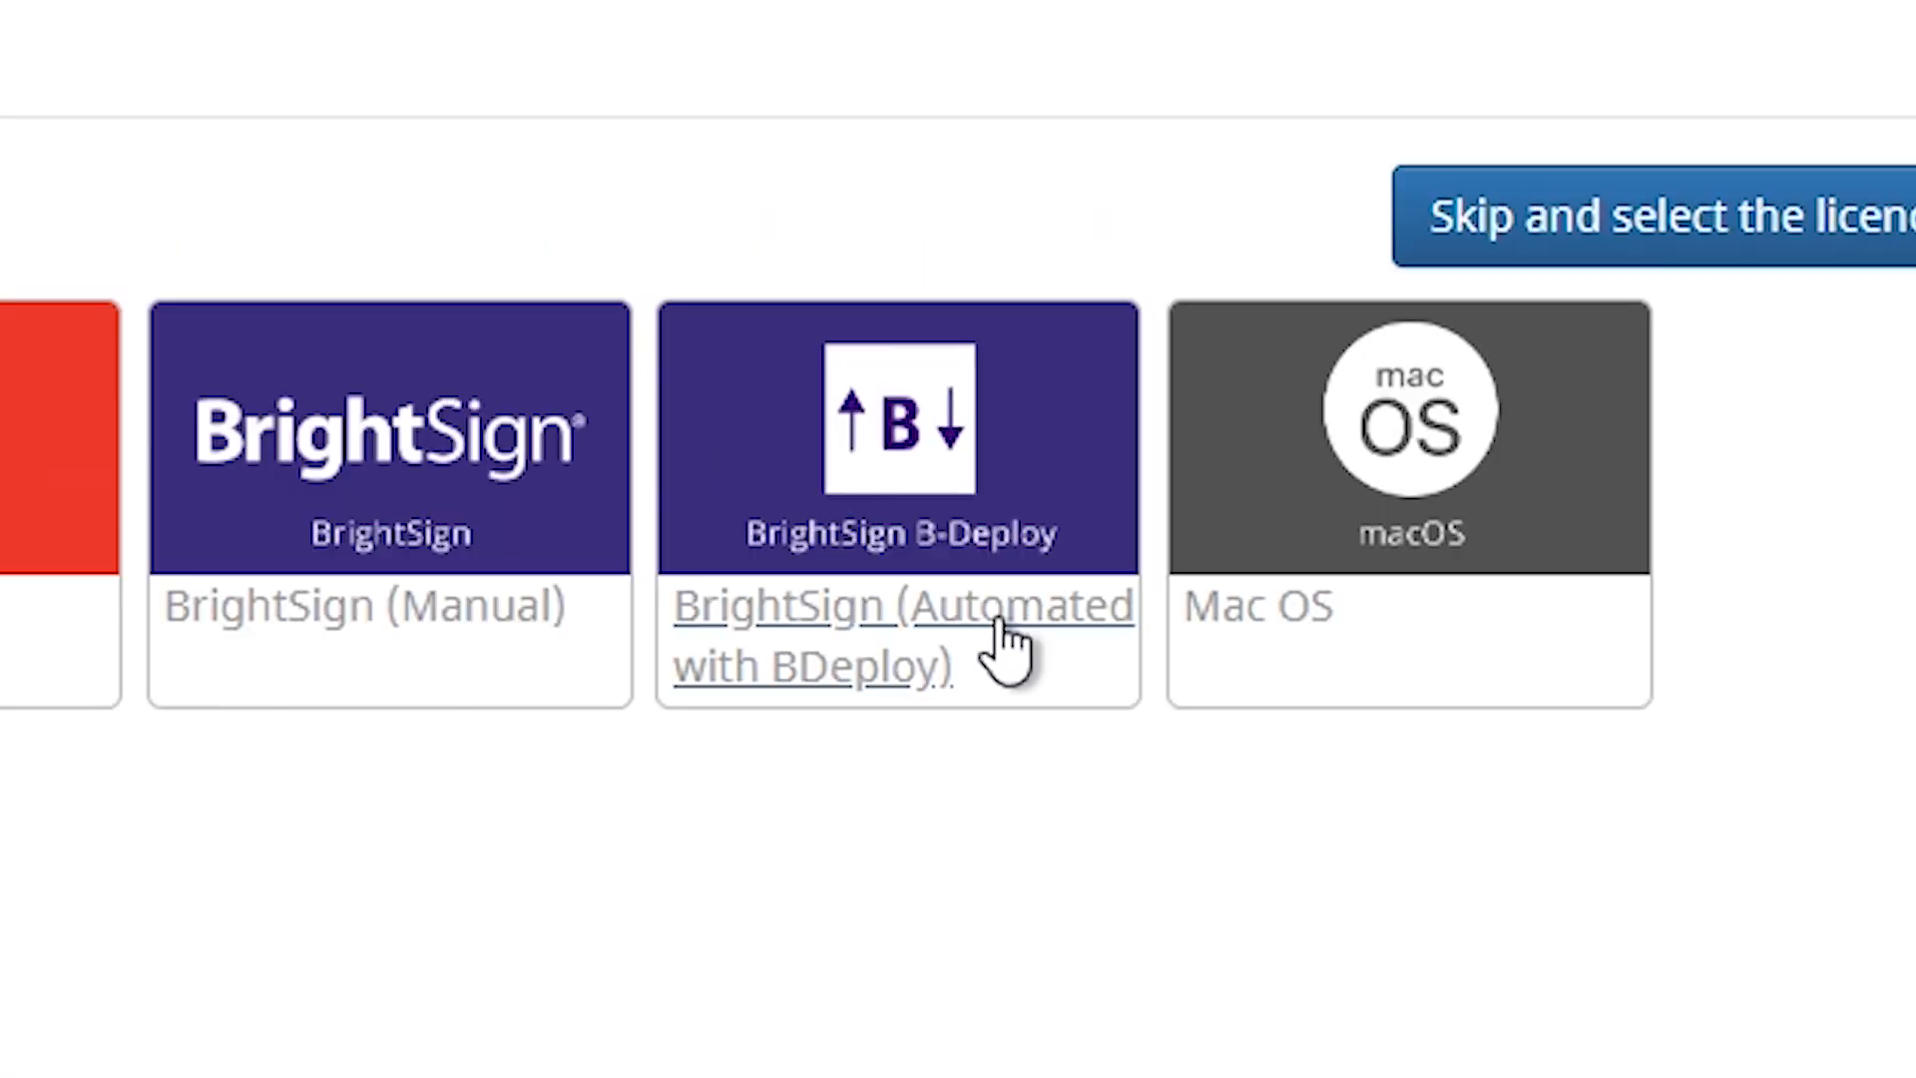
Select 'BrightSign (Automated with BDeploy)' to reach the Add Player to Network form.
{"action": "left_click", "coordinate": [898, 635]}
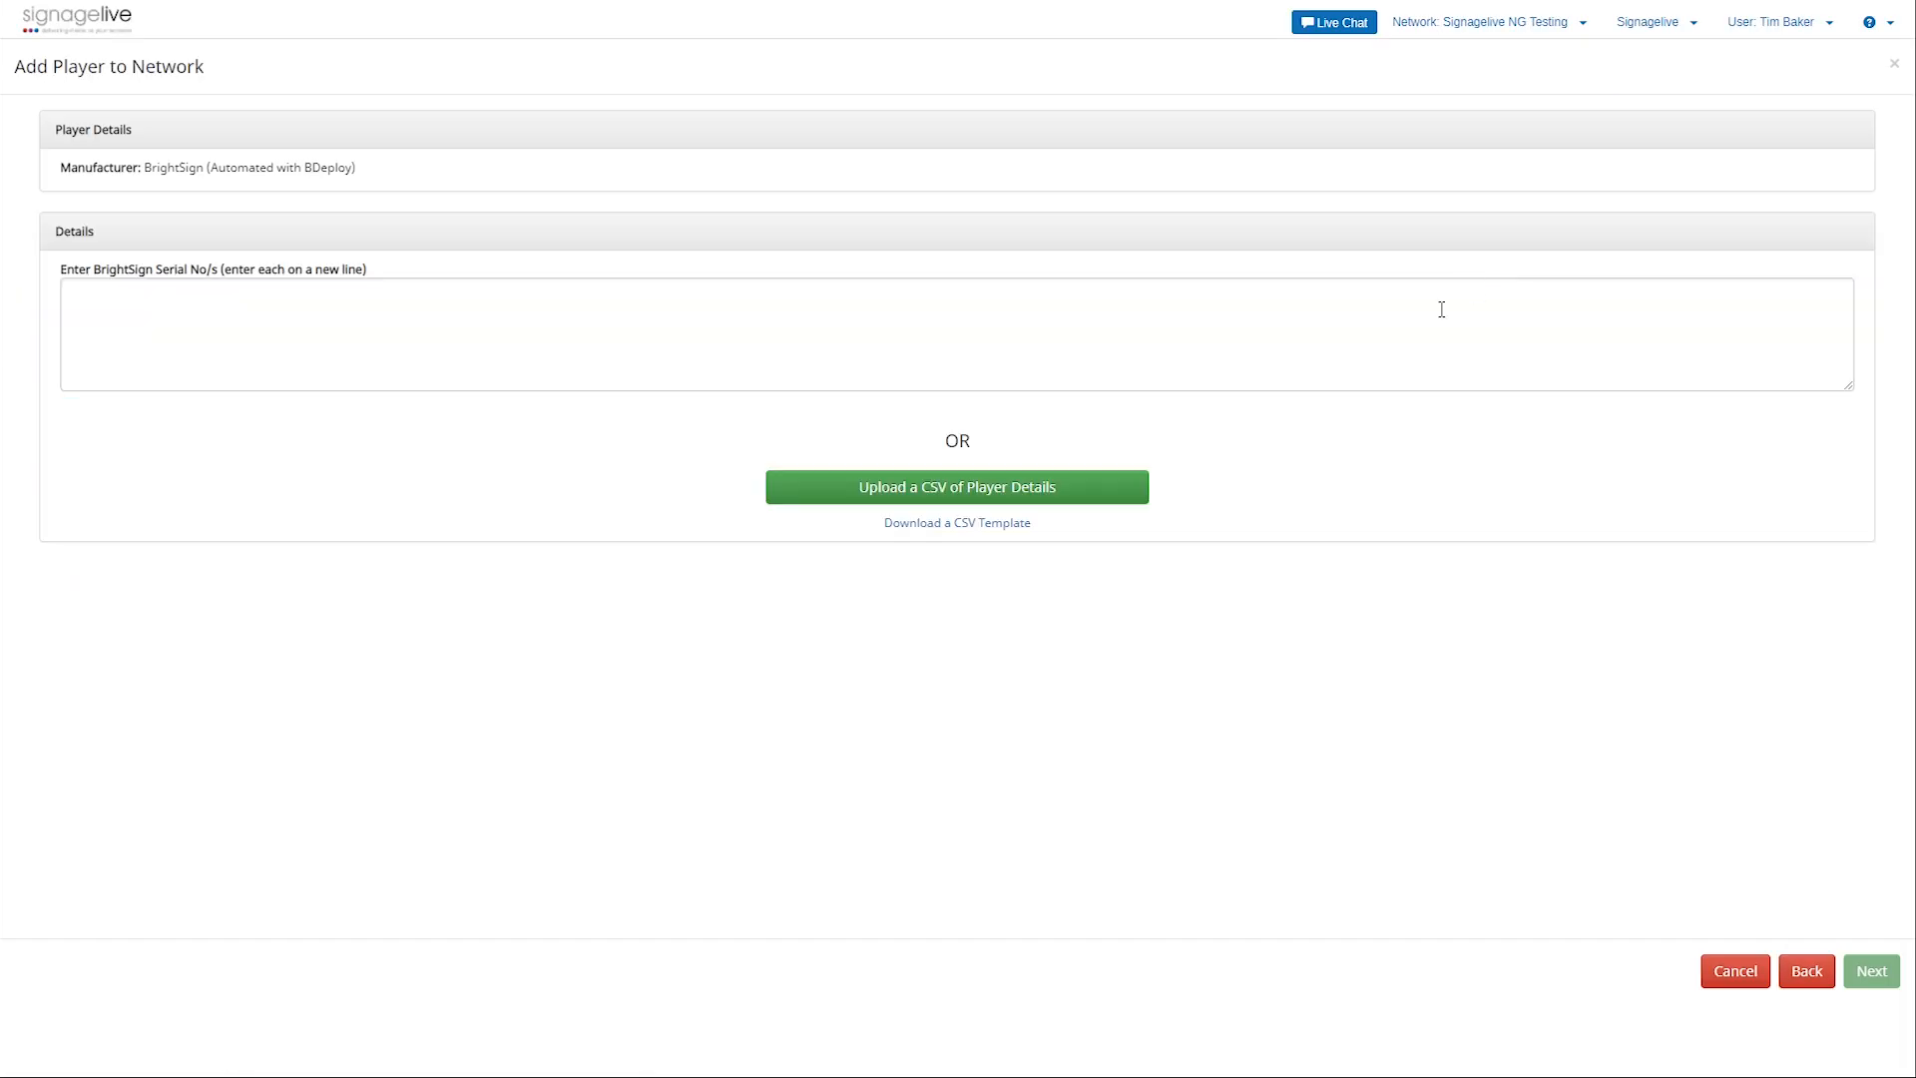
{"action": "mouse_move", "coordinate": [227, 354]}
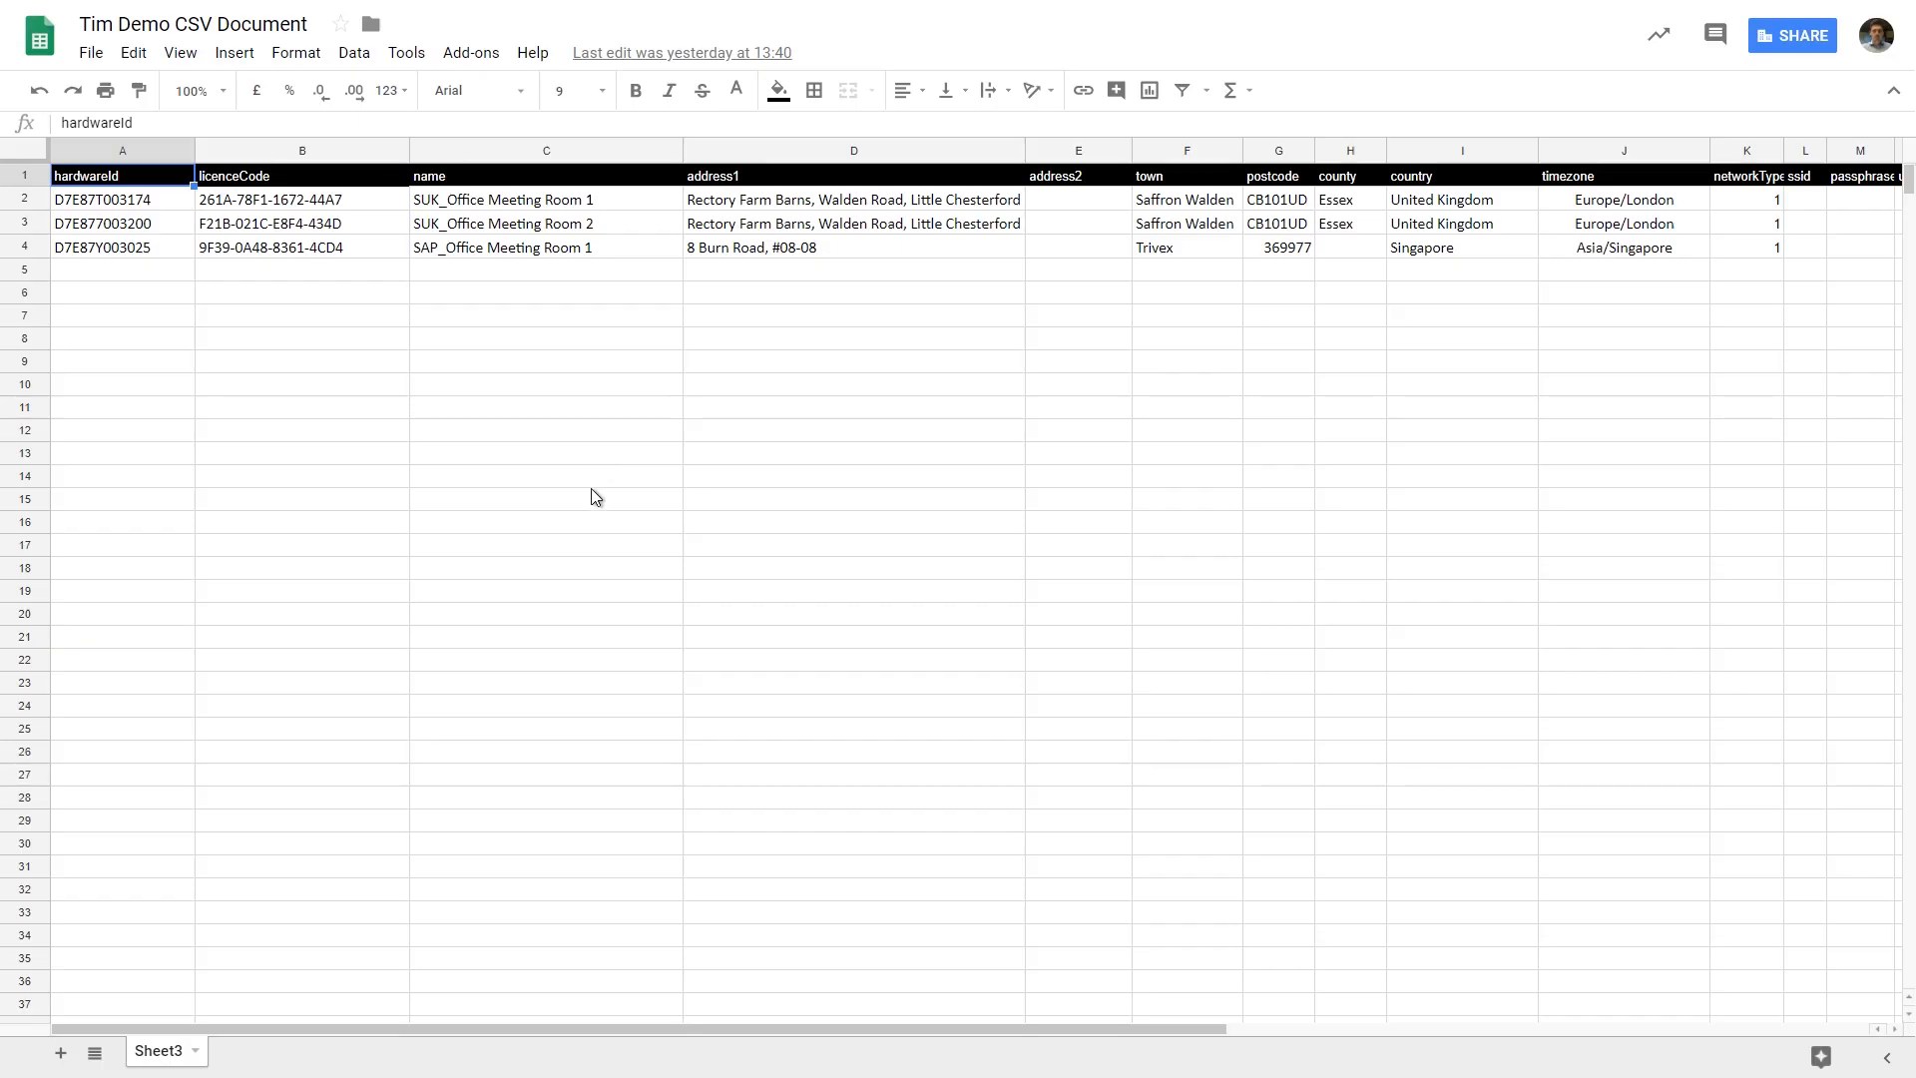
{"action": "mouse_move", "coordinate": [601, 551]}
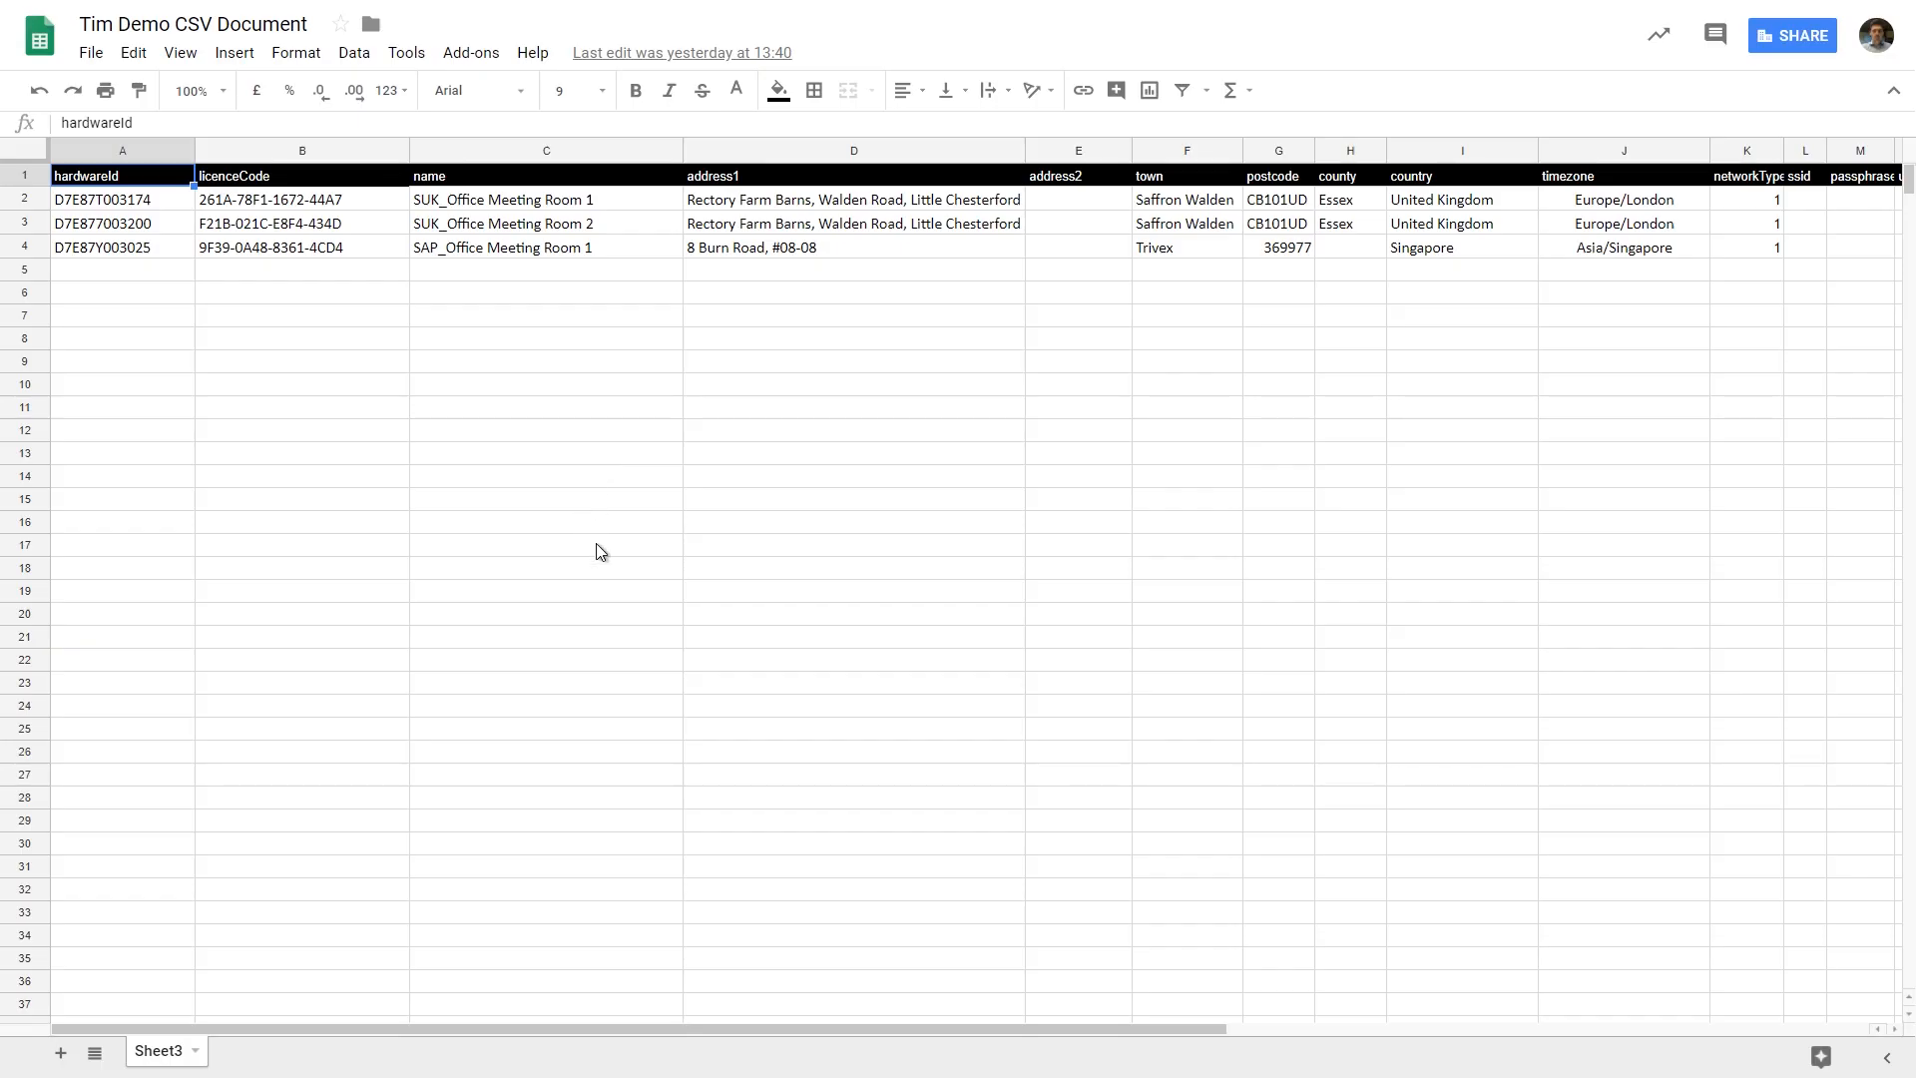
{"action": "mouse_move", "coordinate": [691, 1037]}
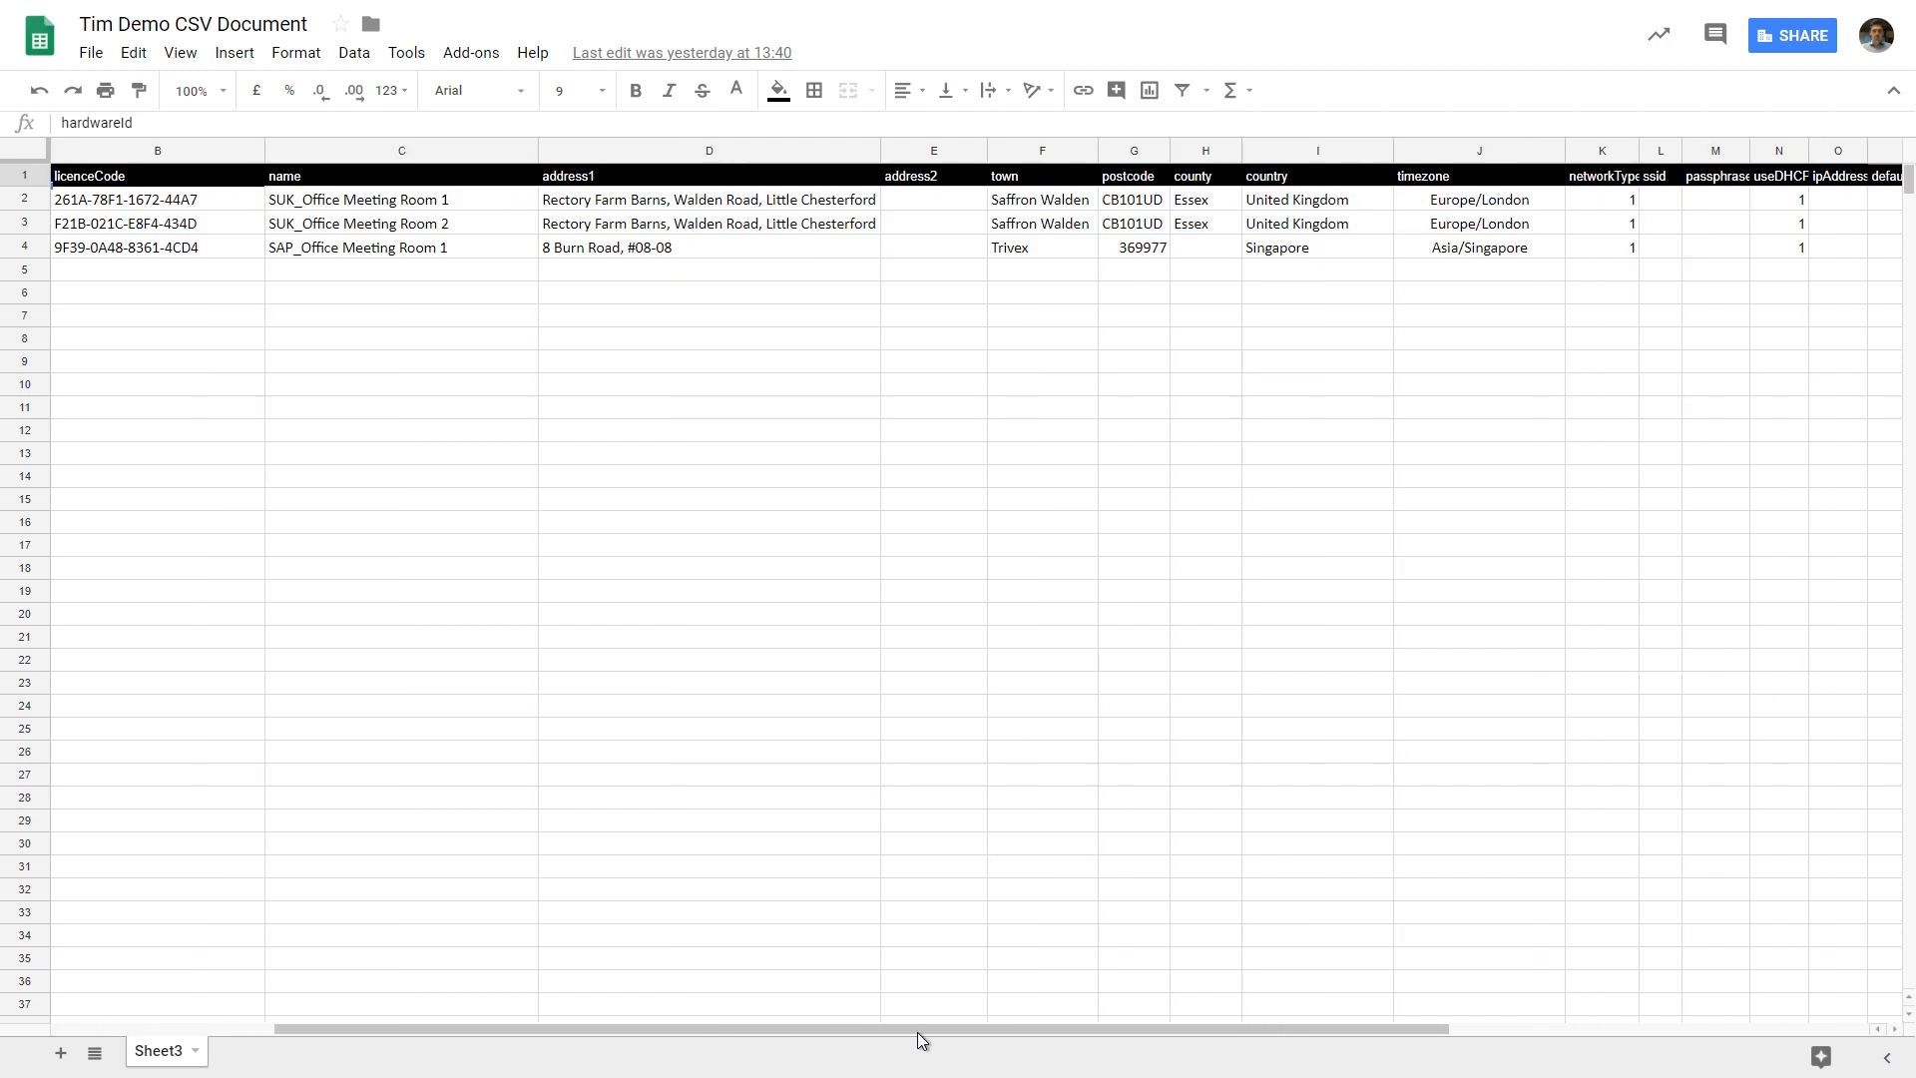
{"action": "scroll", "scroll_direction": "right", "scroll_amount": 3}
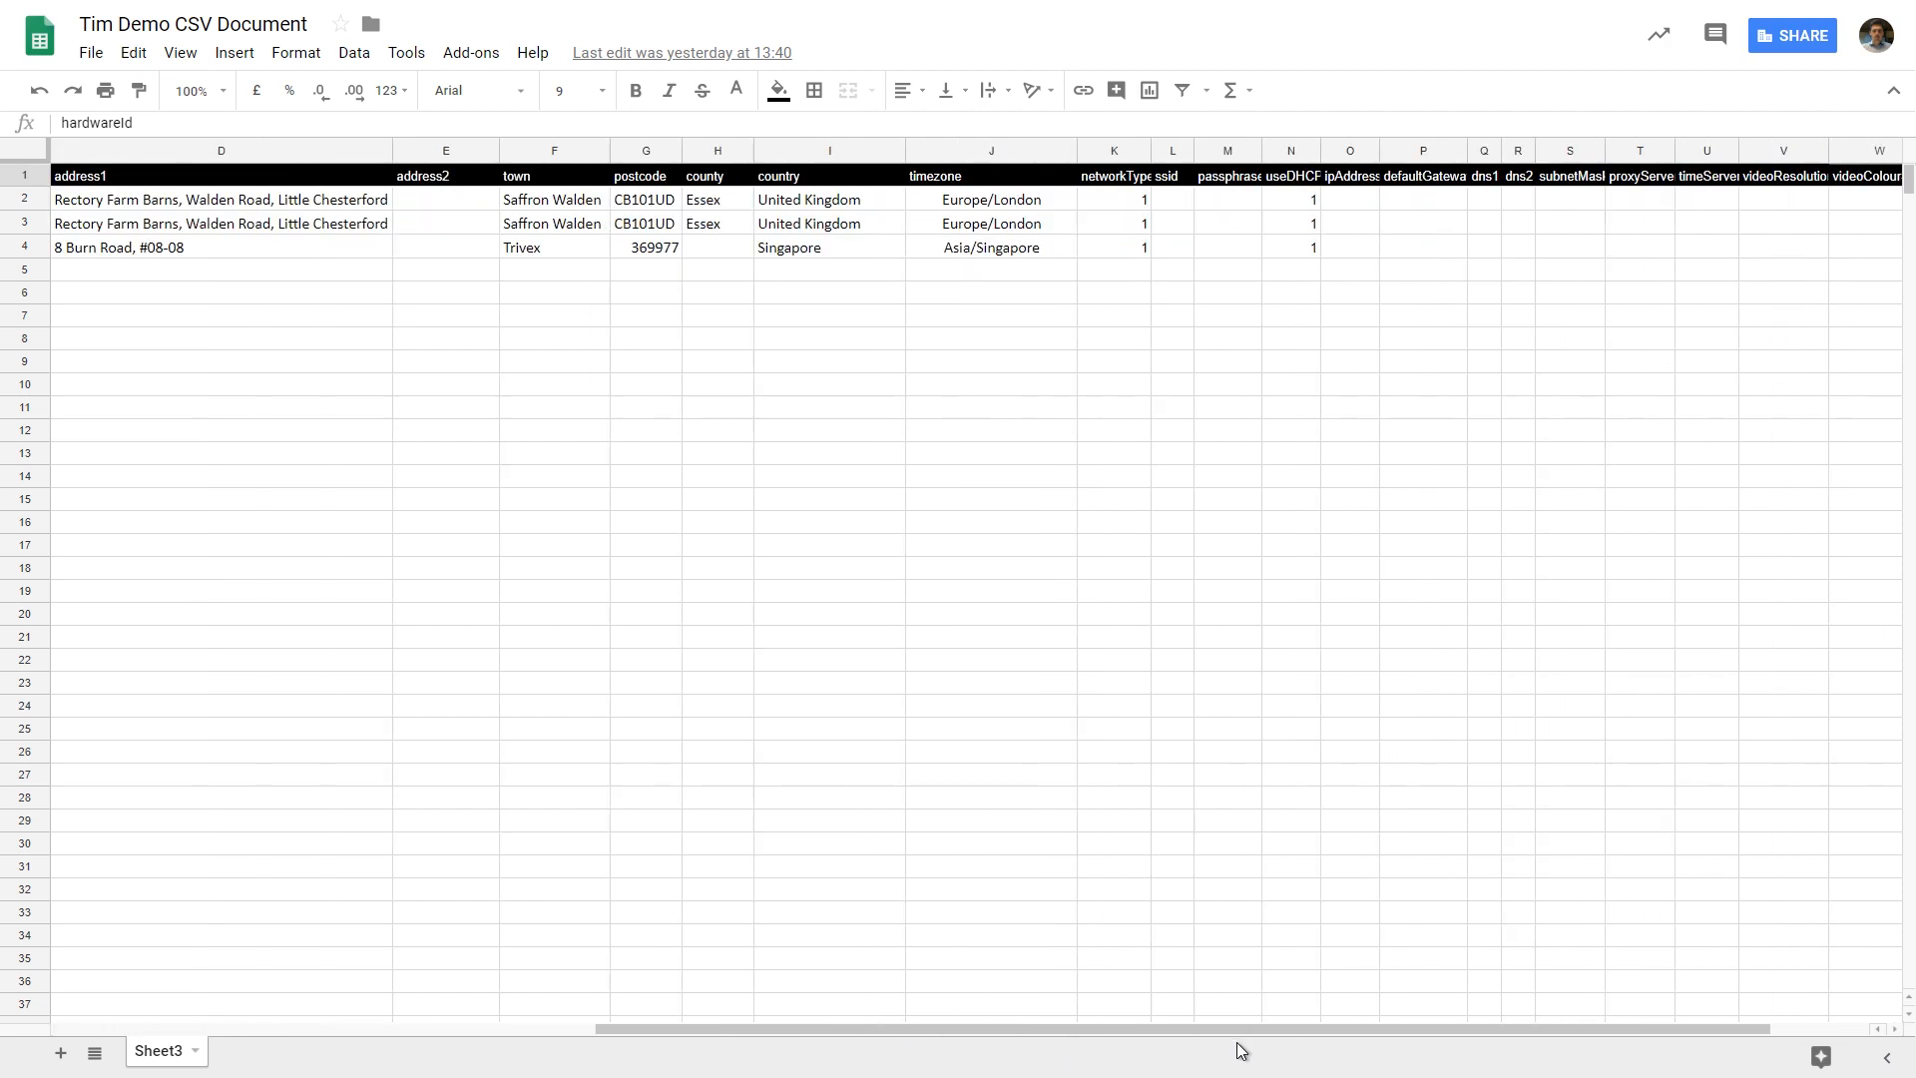
{"action": "scroll", "scroll_direction": "right", "scroll_amount": 3}
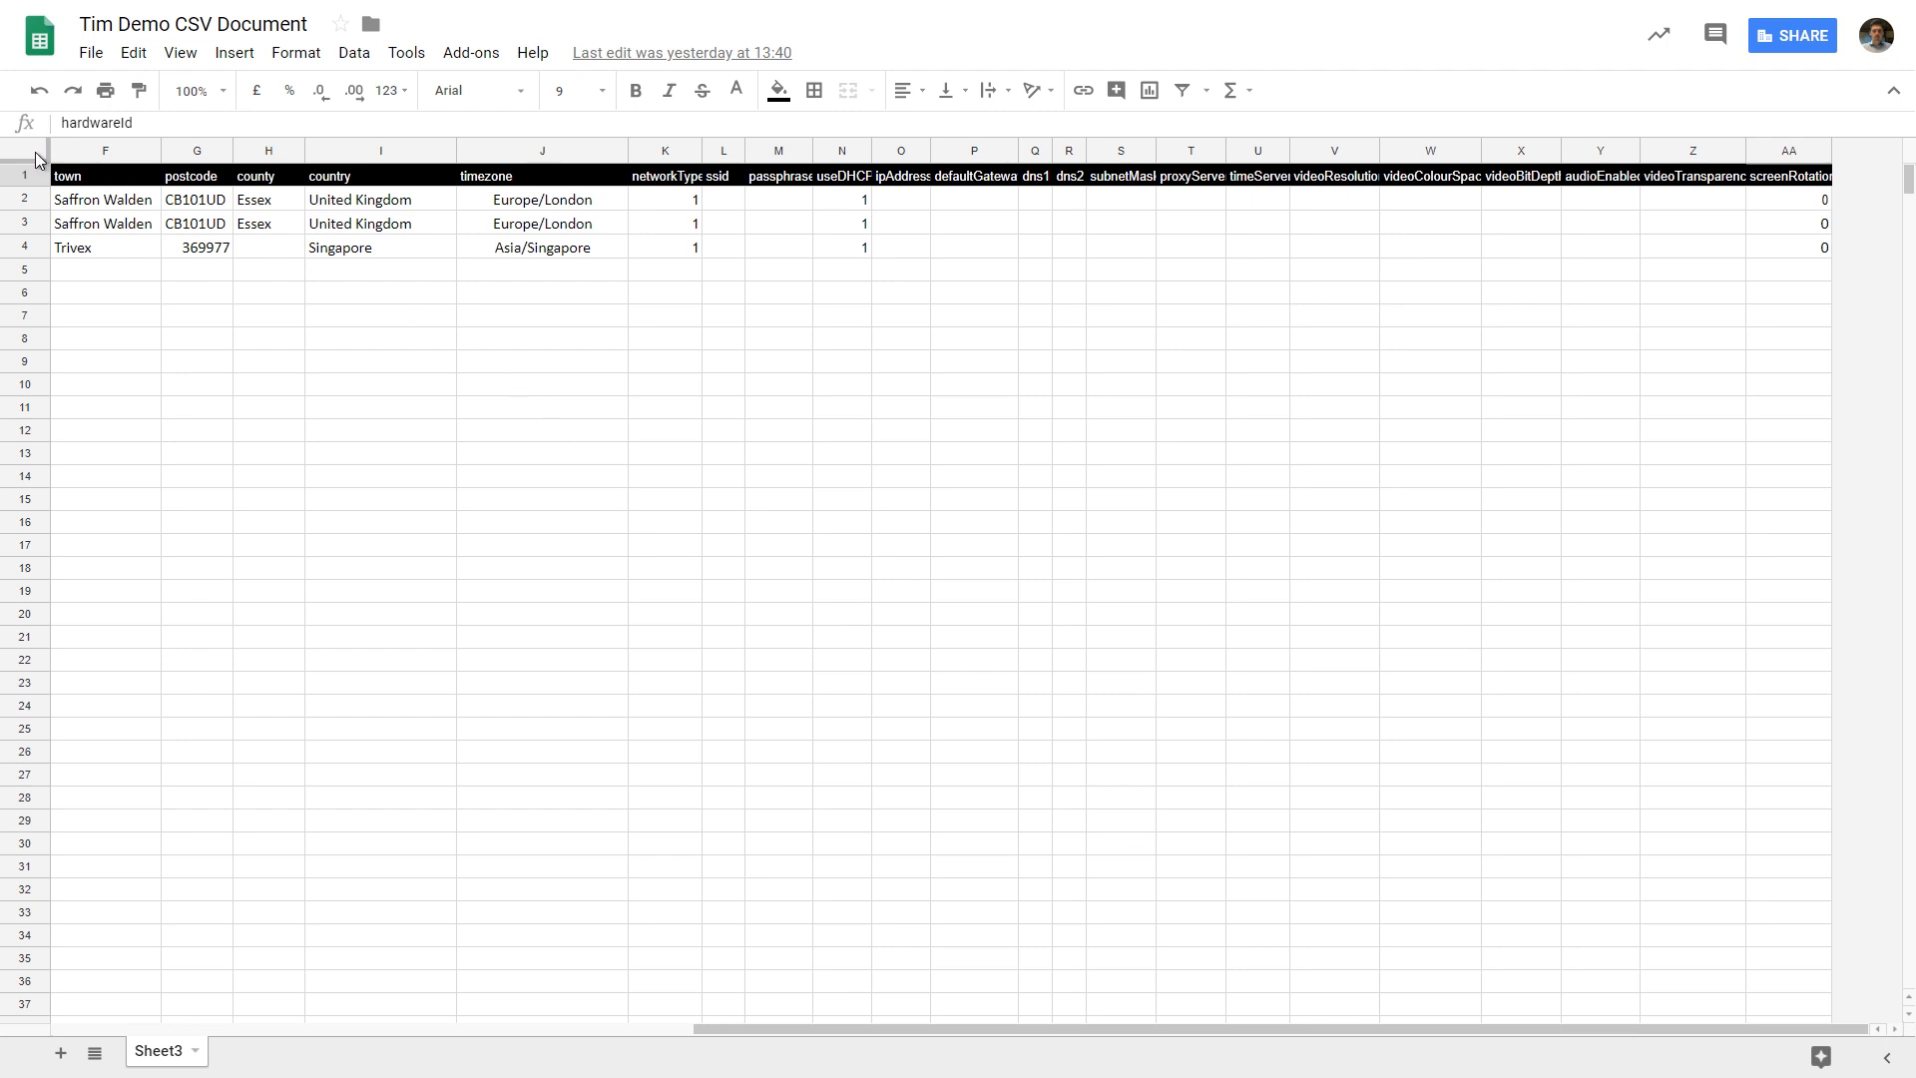